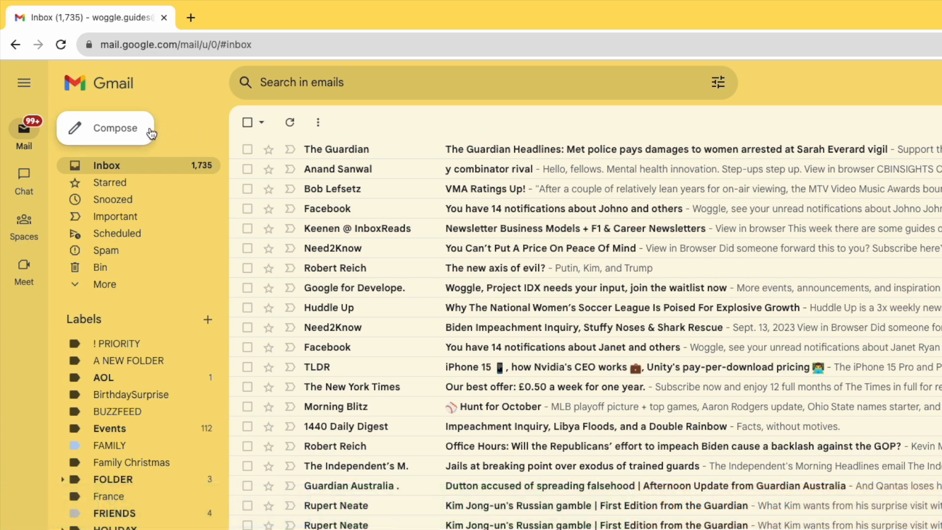
pyautogui.click(115, 127)
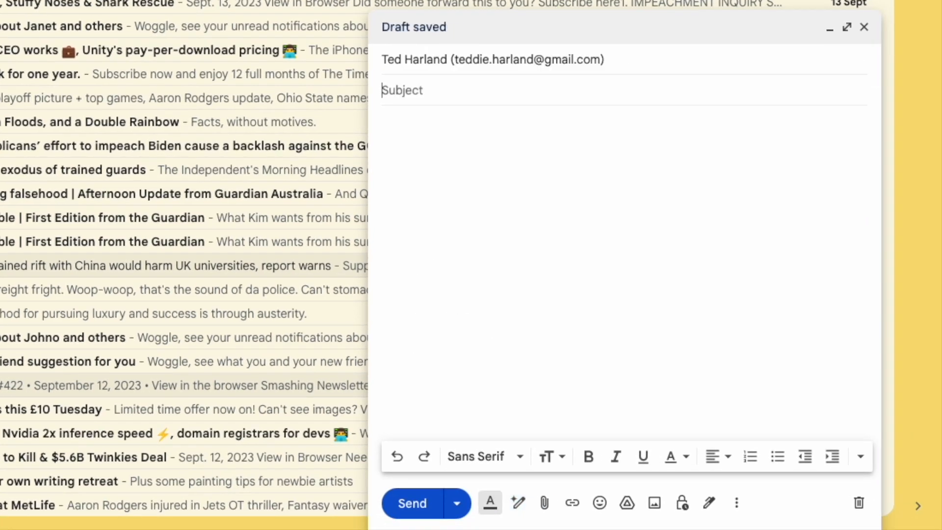
# Step: Give the draft the subject 'Some pics for you!' and body 'Hope you enjoy them.'
pyautogui.write('Some pics for you!')
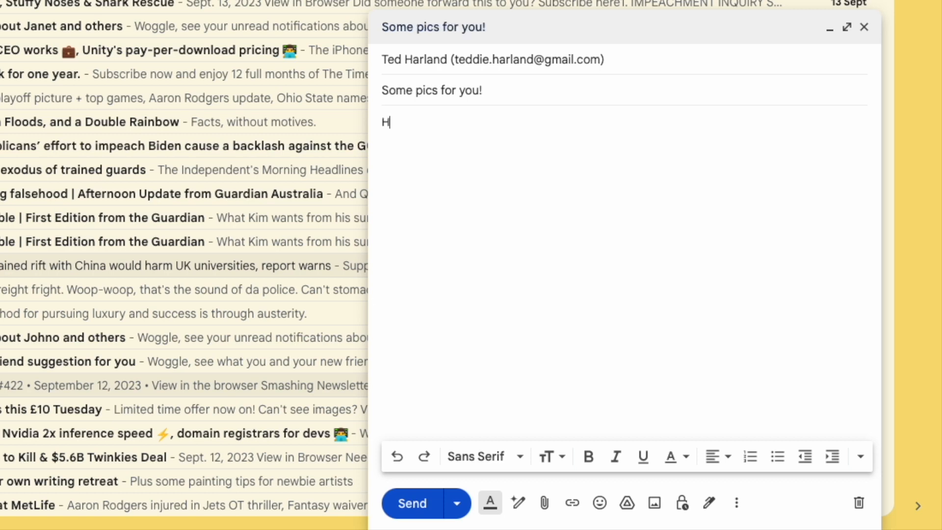
pyautogui.write('ope you enjoy them.')
pyautogui.write('Woggle x')
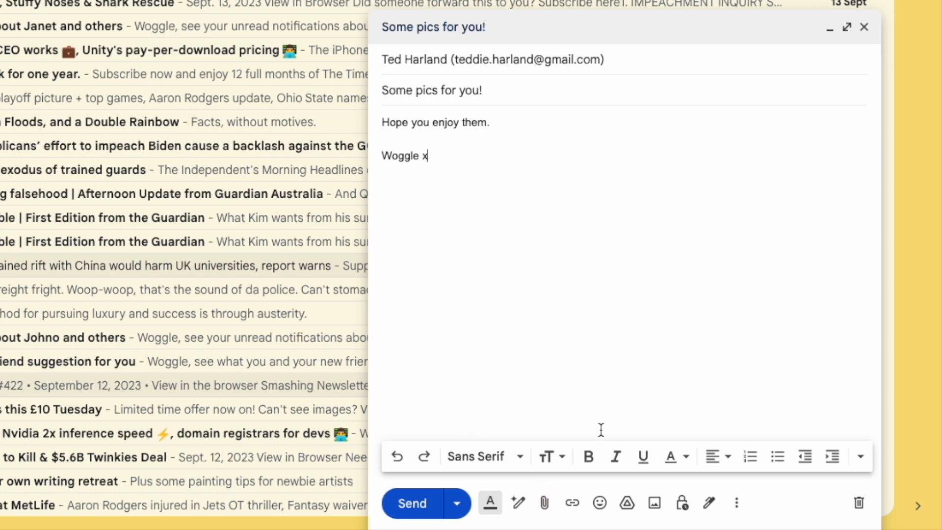
pyautogui.moveTo(544, 502)
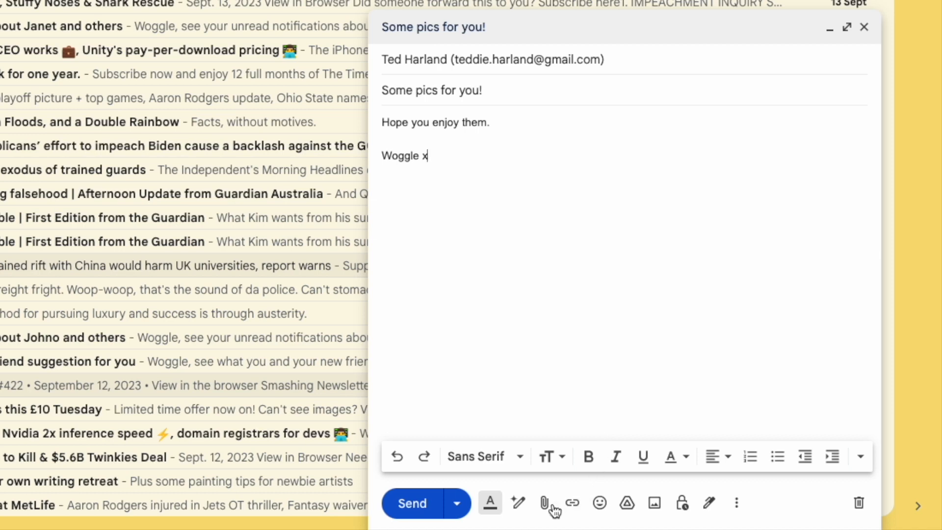
pyautogui.moveTo(545, 503)
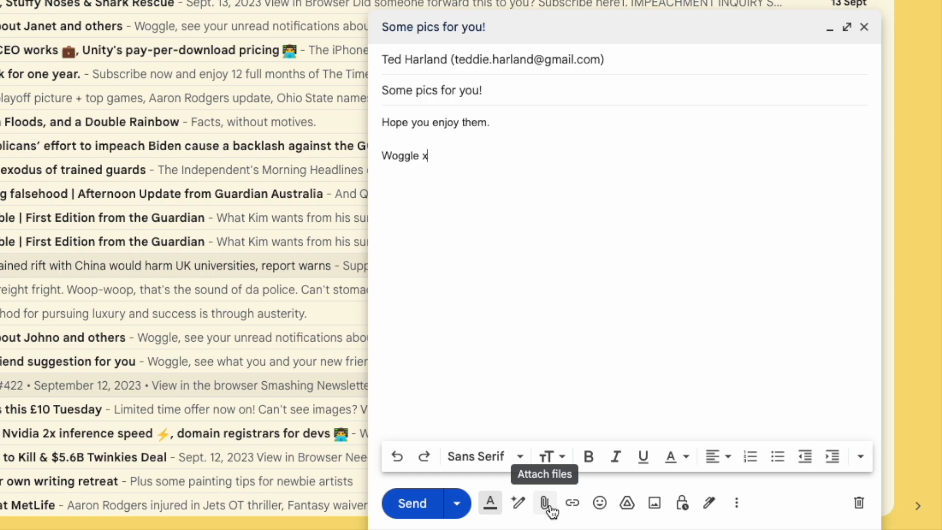
# Step: Attach the mountain lake photo john-lee-oMneOBYhJxY-unsplash.jpg from Pictures
pyautogui.click(543, 503)
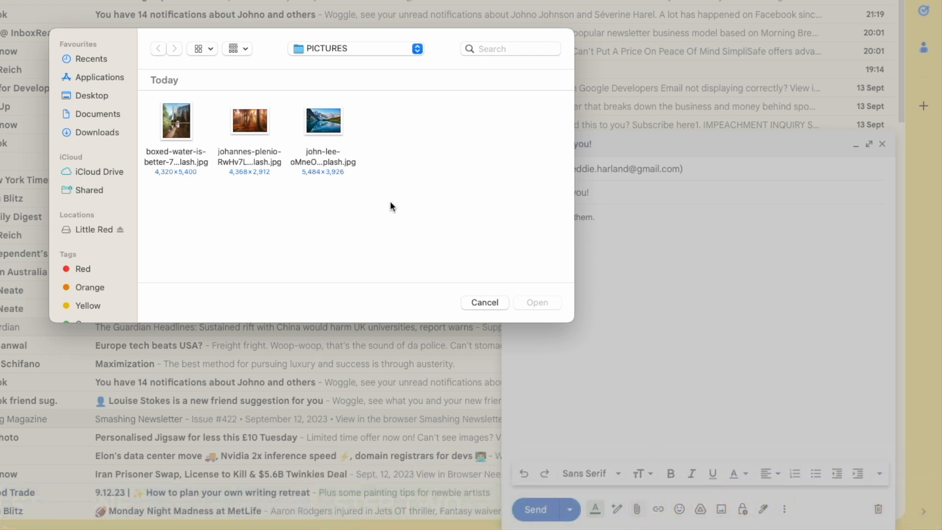
pyautogui.moveTo(324, 126)
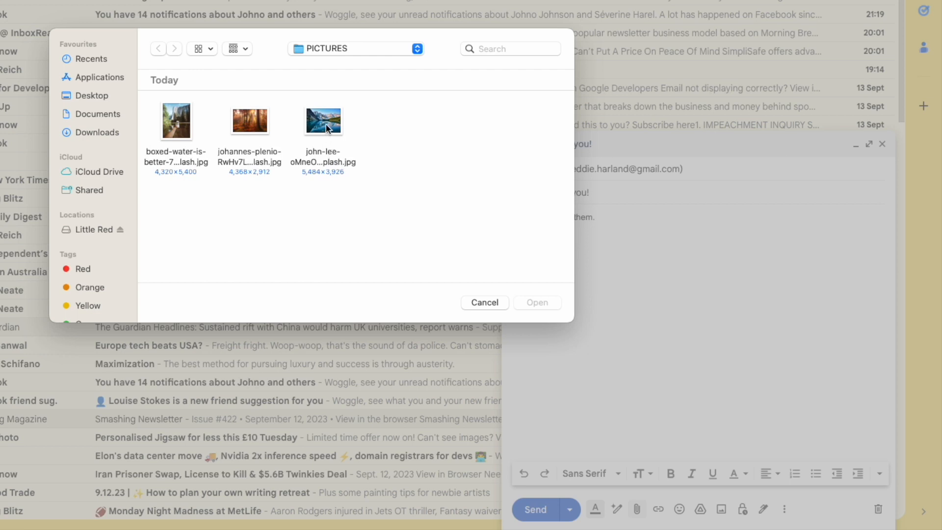
pyautogui.click(323, 120)
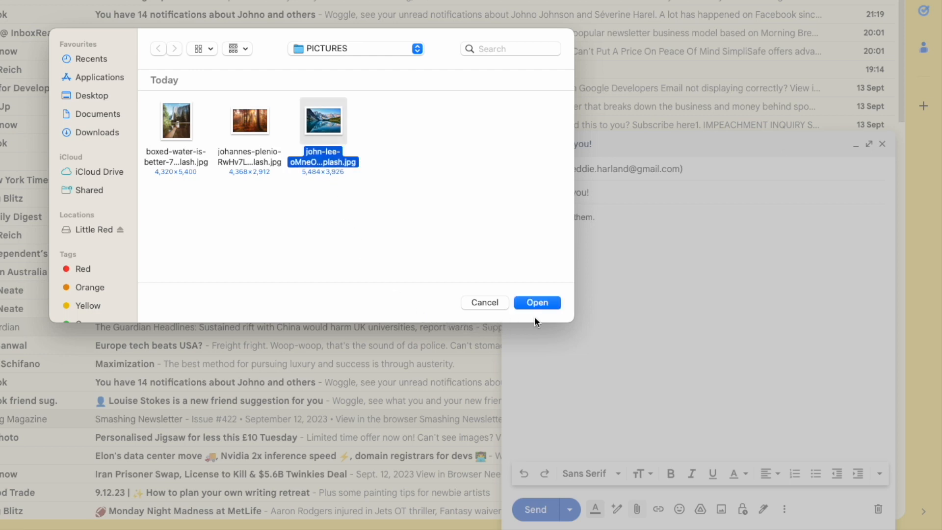
pyautogui.moveTo(547, 317)
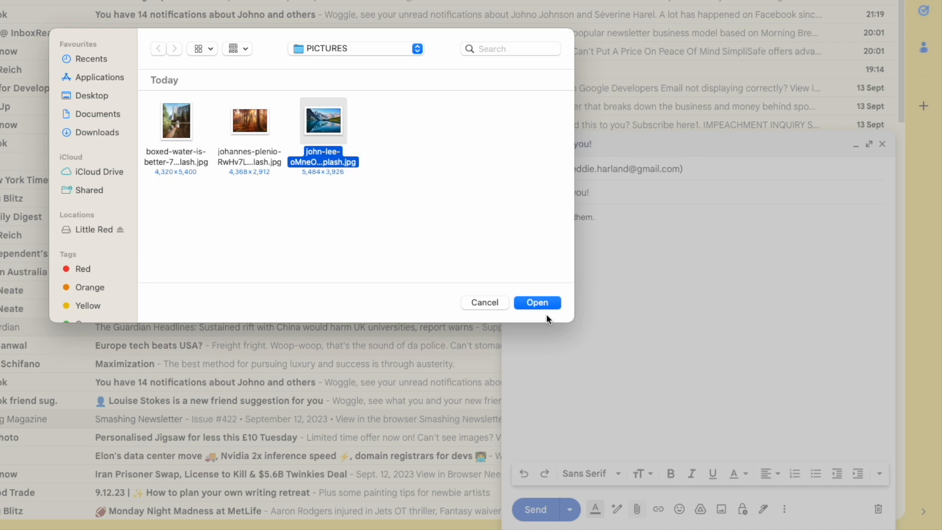
pyautogui.moveTo(550, 309)
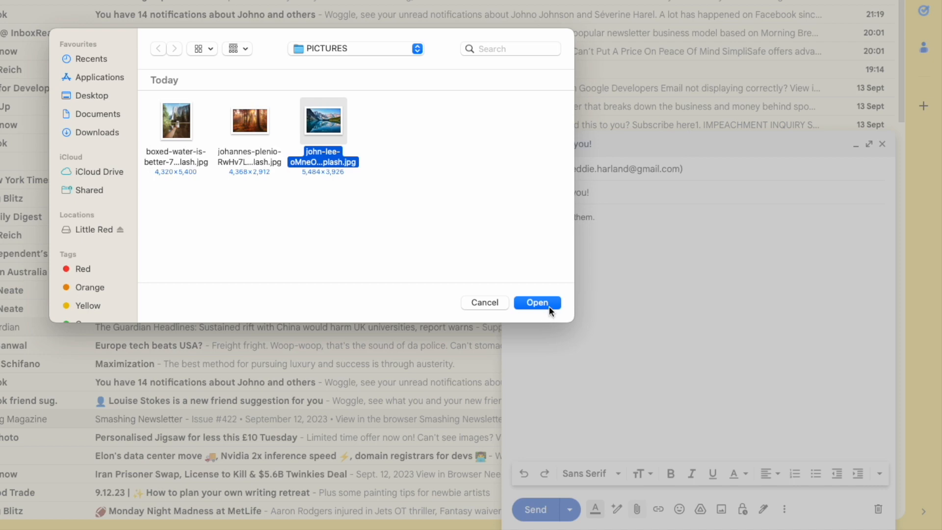
pyautogui.click(538, 302)
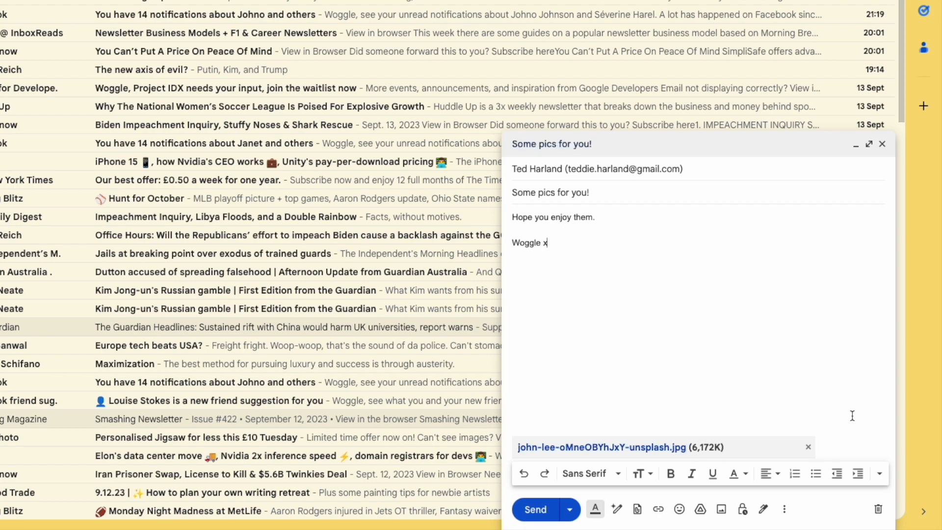
# Step: Begin a new body line above the sign-off, starting with 'An'
pyautogui.click(720, 508)
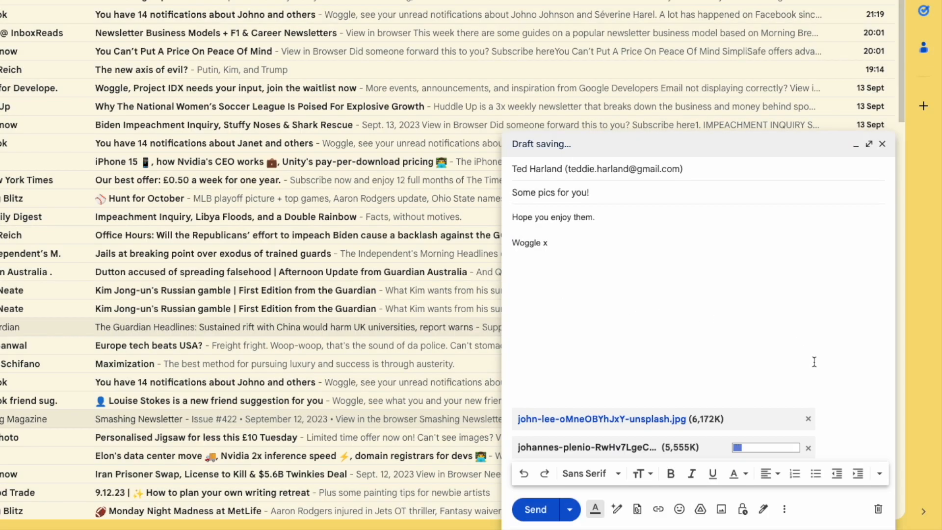
pyautogui.write('An')
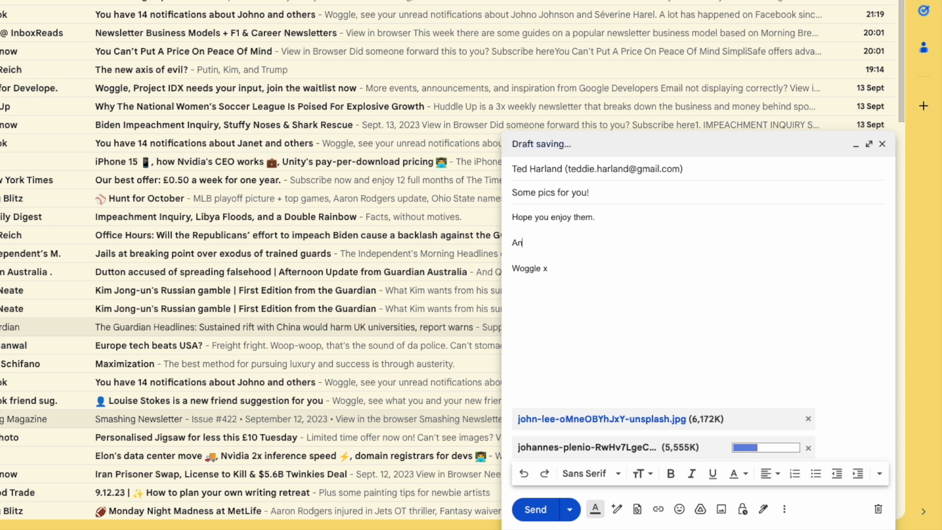